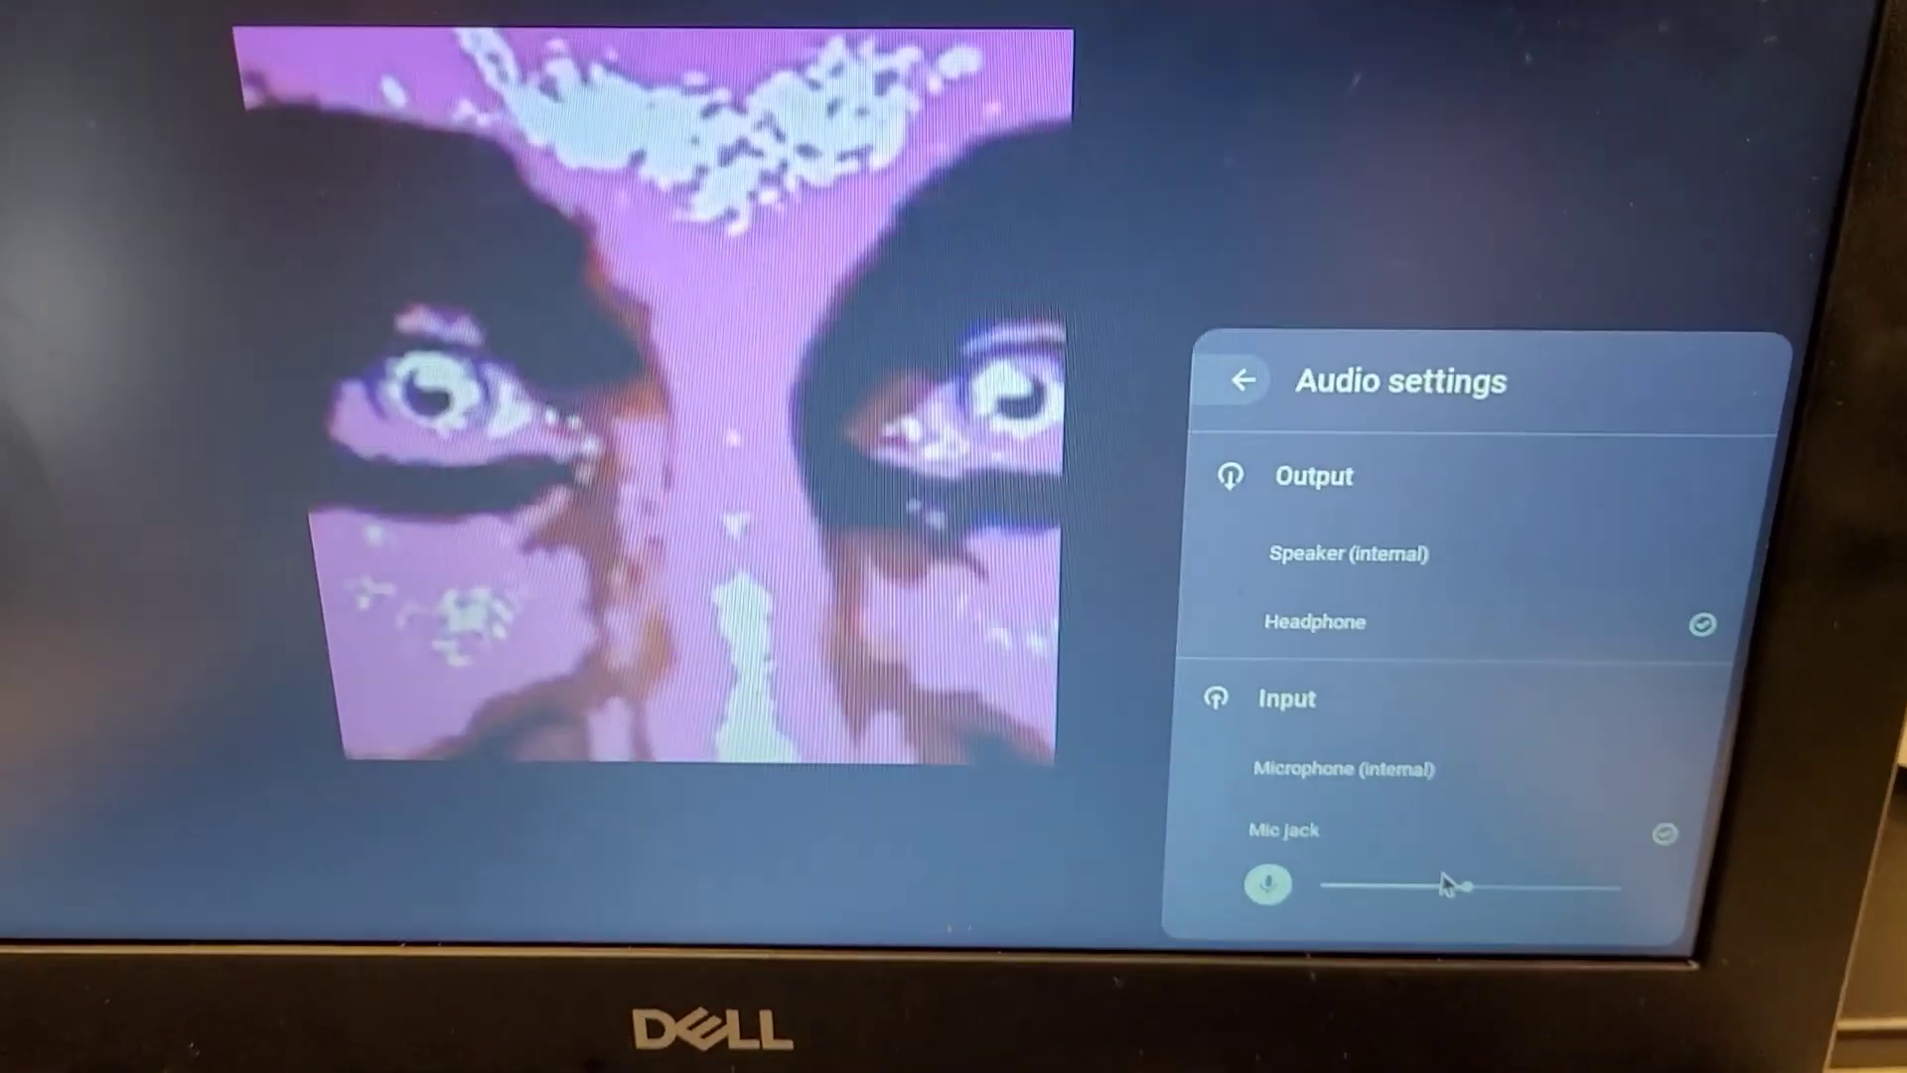
- Raise the Mic jack input gain slider to its maximum
left_click_drag(1460, 886, 1594, 894)
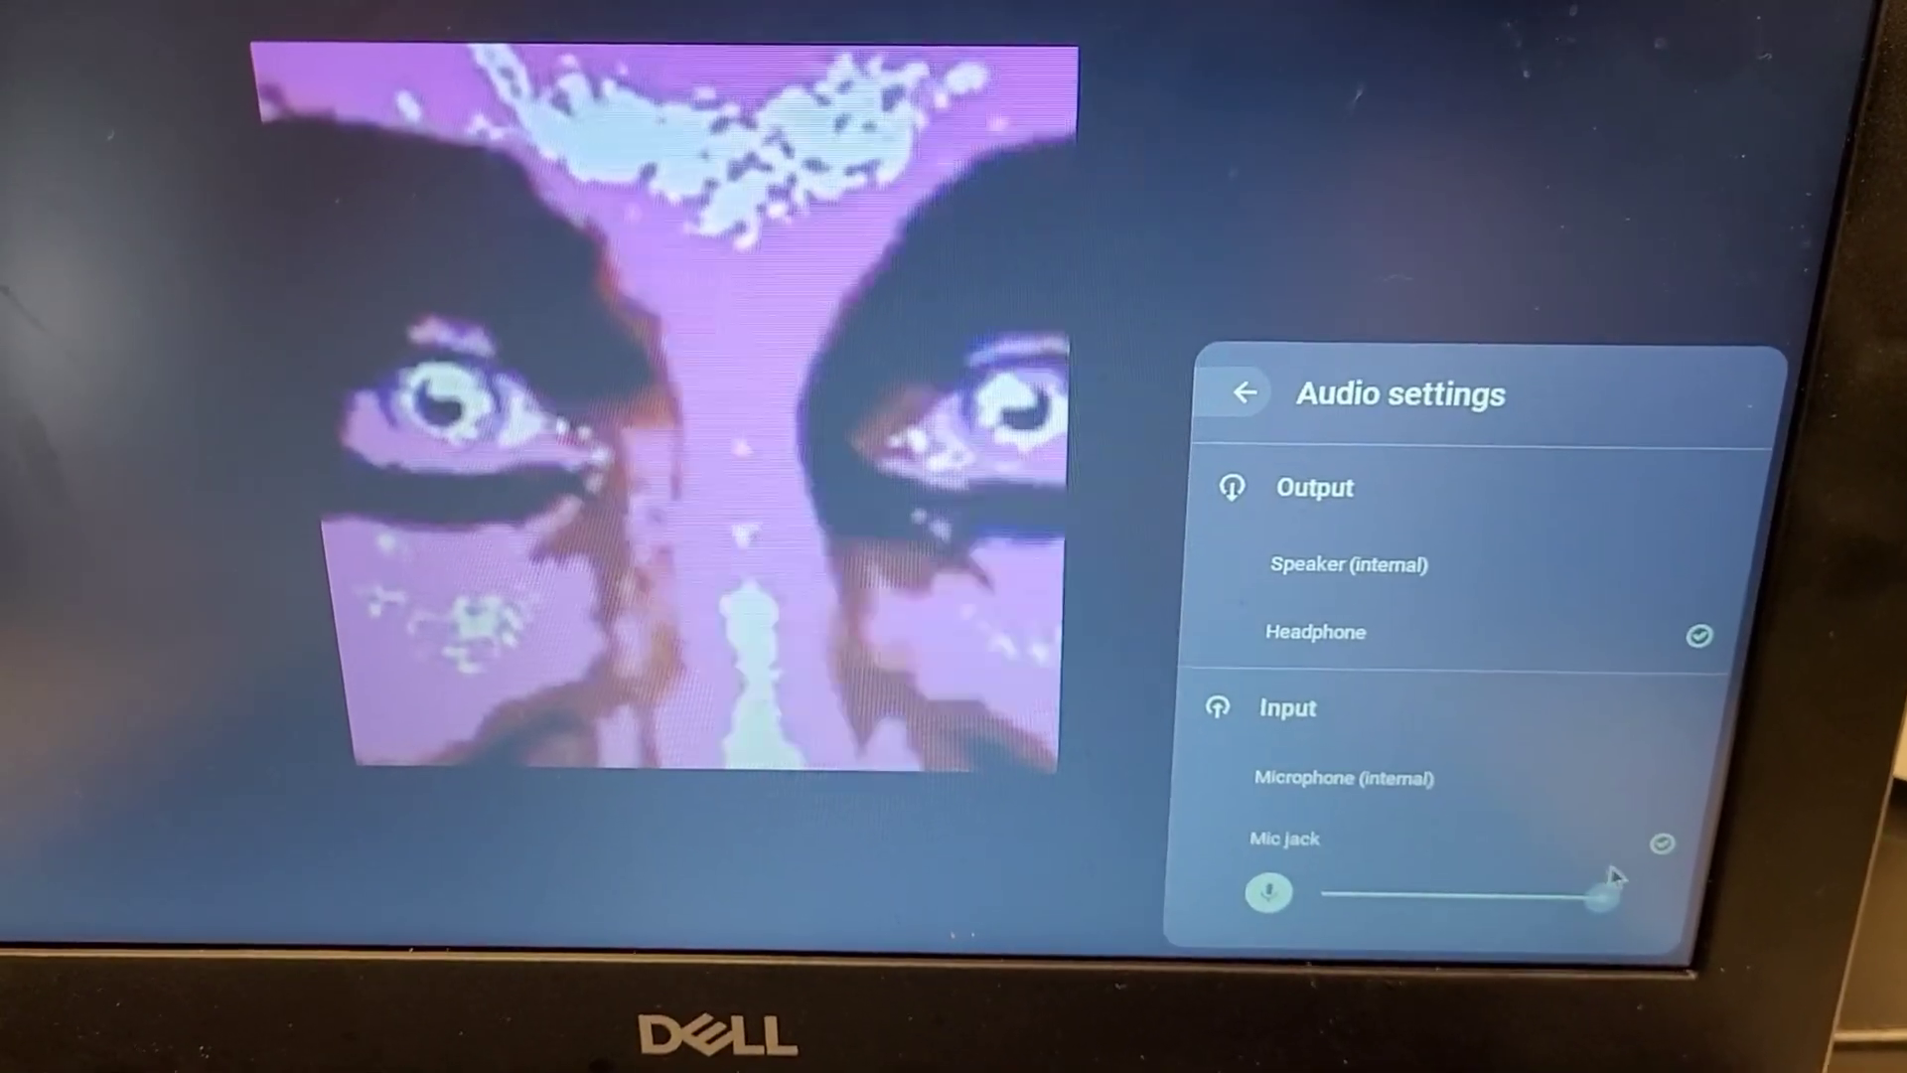